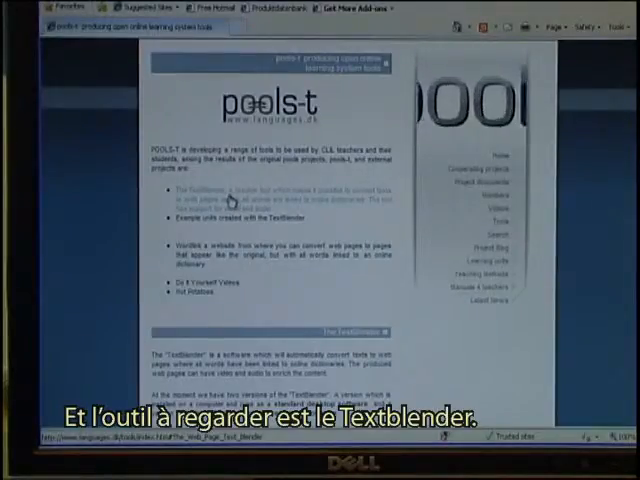
Follow the 'Download, unzip, install and test TextBlender v 2.05' desktop version link.
{"action": "scroll", "scroll_direction": "down", "scroll_amount": 3}
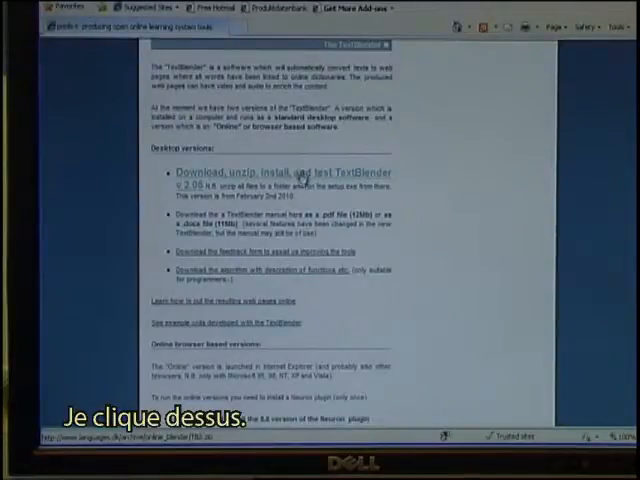
{"action": "left_click", "coordinate": [256, 172]}
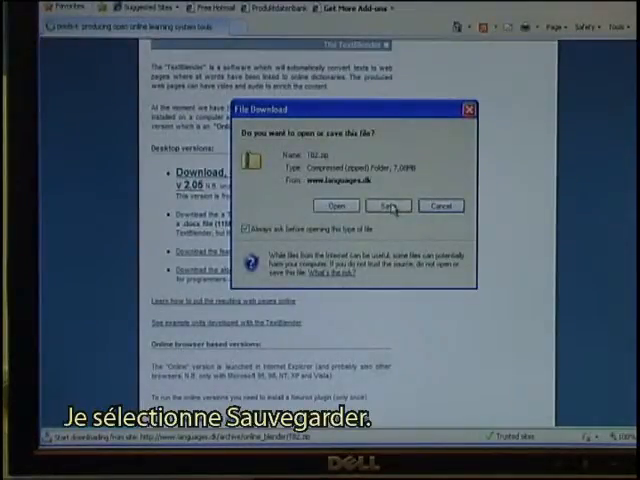
Save TB2.zip into a new C:\textblender folder.
{"action": "left_click", "coordinate": [387, 206]}
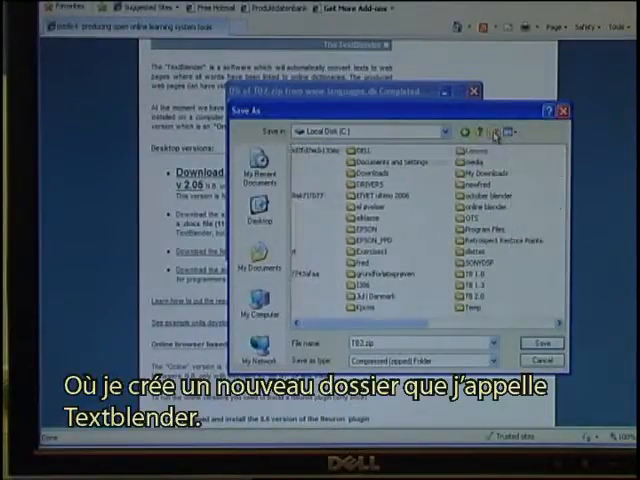
{"action": "left_click", "coordinate": [493, 132]}
{"action": "type", "text": "textblender"}
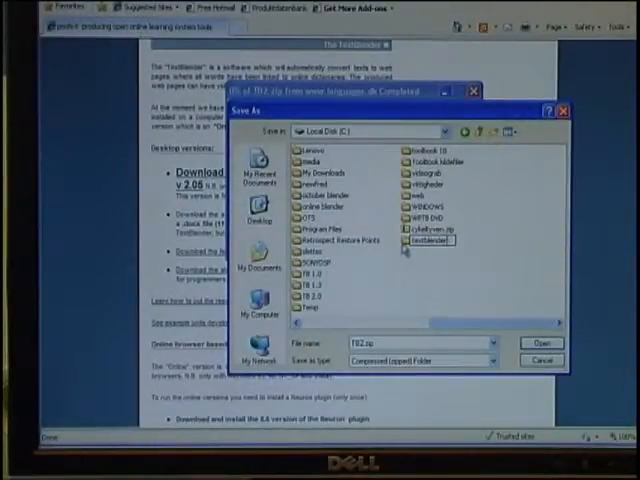
{"action": "double_click", "coordinate": [428, 241]}
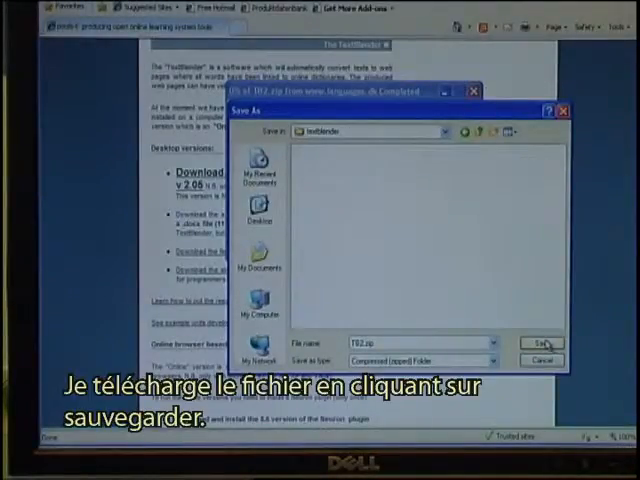
{"action": "left_click", "coordinate": [542, 344]}
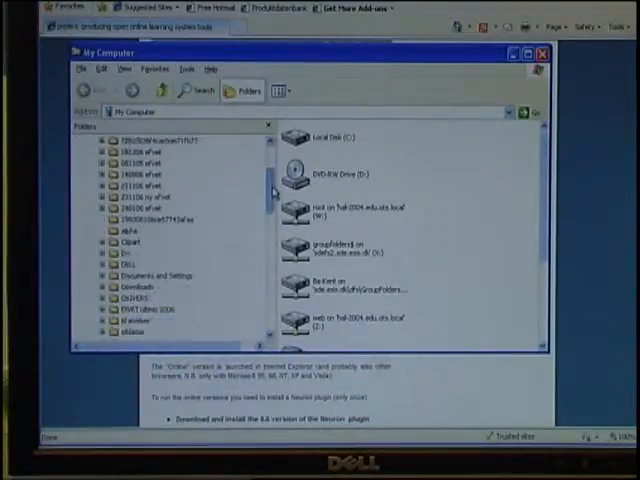
Open C:\textblender and choose Extract All on TB2.zip.
{"action": "scroll", "scroll_direction": "down", "scroll_amount": 3}
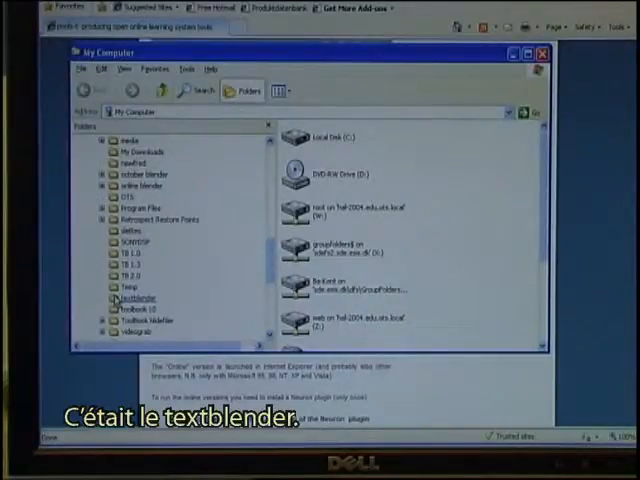
{"action": "double_click", "coordinate": [135, 298]}
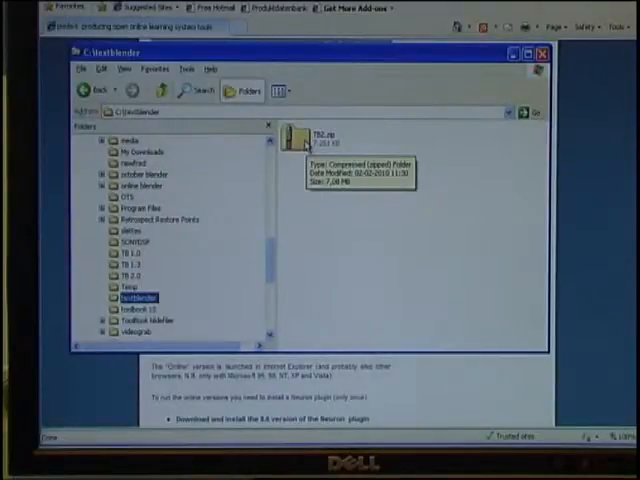
{"action": "right_click", "coordinate": [305, 137]}
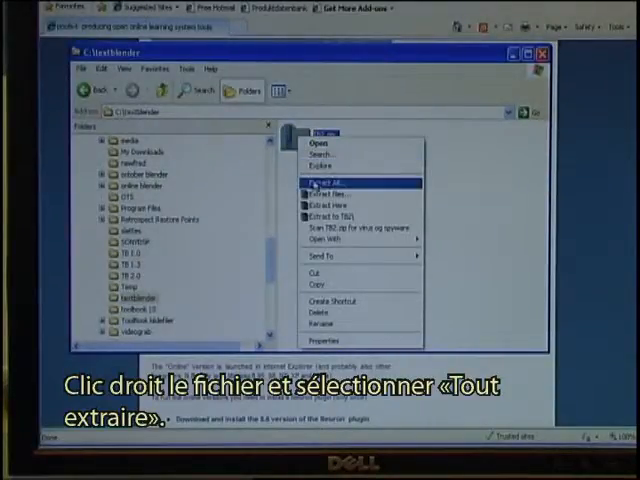
{"action": "left_click", "coordinate": [325, 182]}
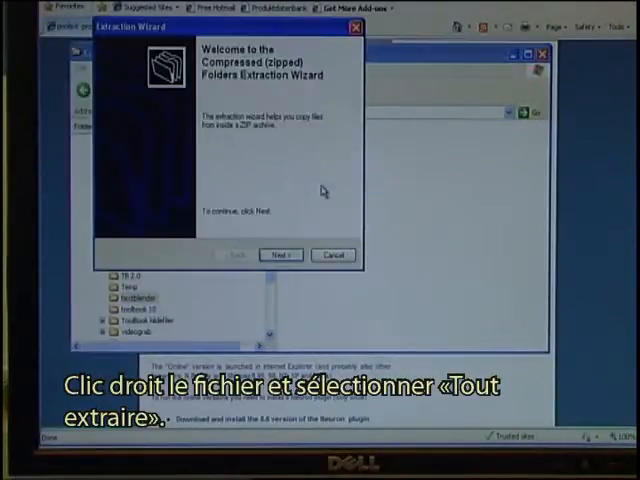
Extract TB2.zip to C:\textblender\TB2 and show the extracted files.
{"action": "left_click", "coordinate": [281, 255]}
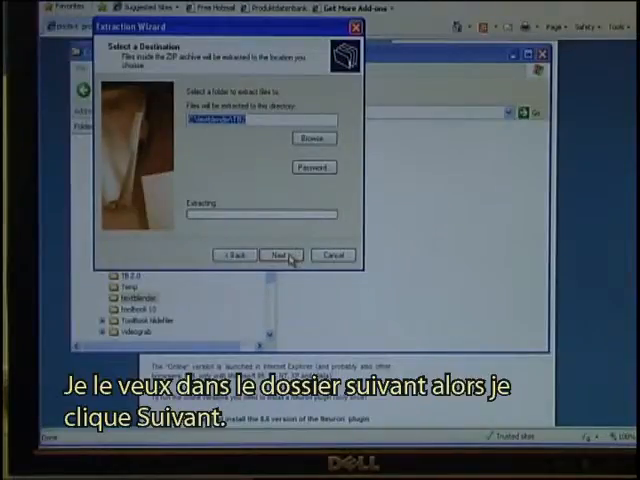
{"action": "left_click", "coordinate": [278, 255]}
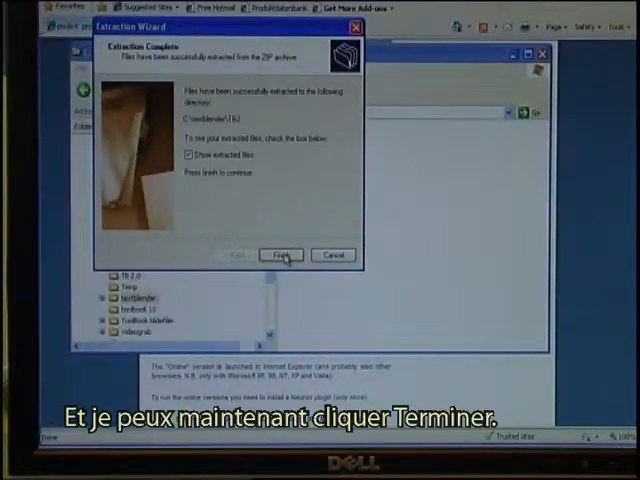
{"action": "left_click", "coordinate": [283, 255]}
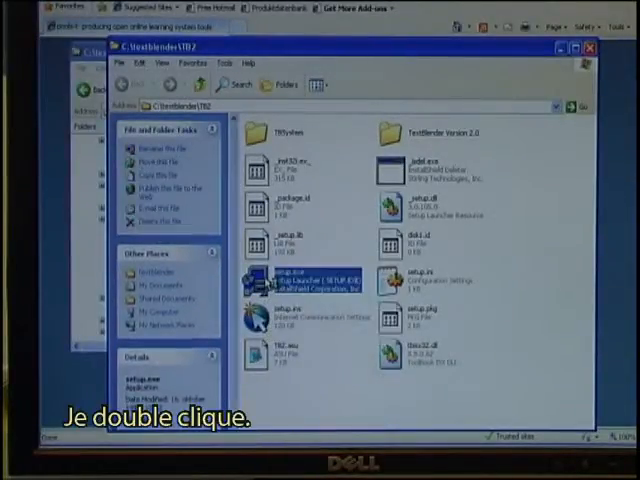
Run setup.exe from C:\textblender\TB2.
{"action": "double_click", "coordinate": [270, 285]}
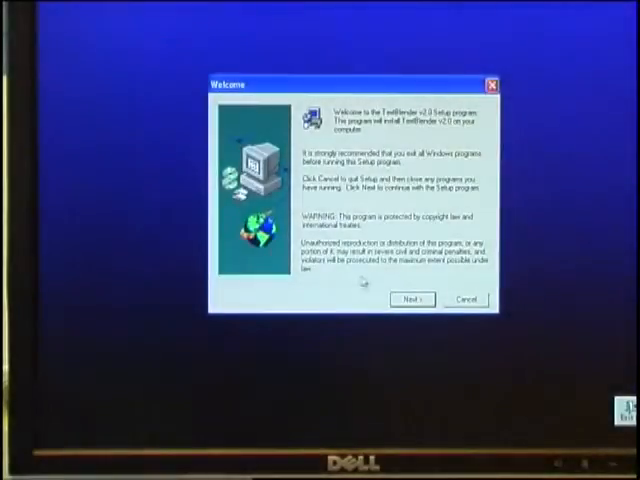
Install TextBlender v2.0 typically into C:\Program Files\TextBlender Version 2.0, creating the directory.
{"action": "left_click", "coordinate": [411, 300]}
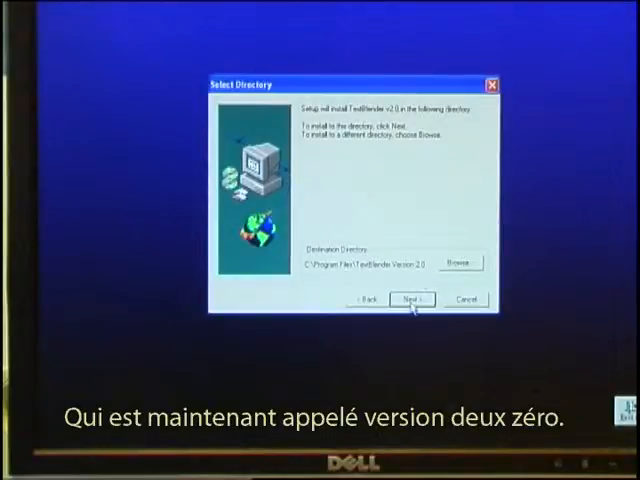
{"action": "left_click", "coordinate": [410, 300]}
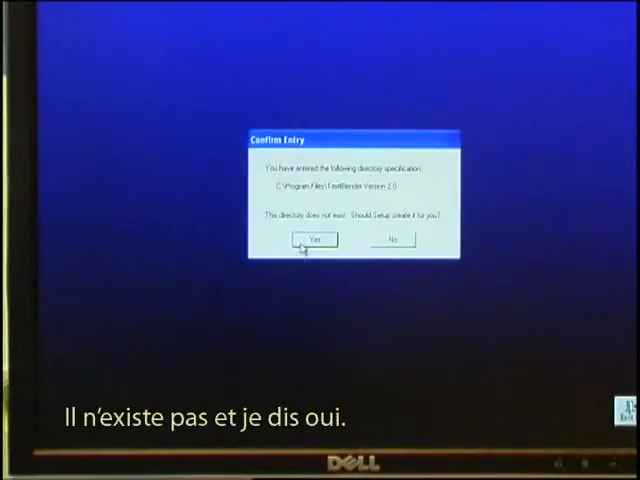
{"action": "left_click", "coordinate": [312, 240]}
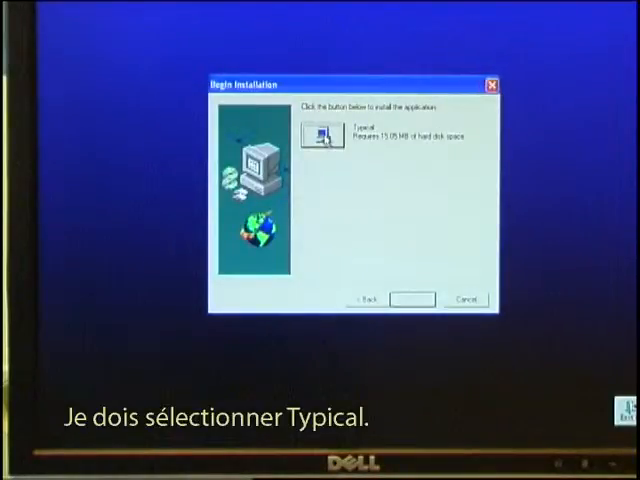
{"action": "left_click", "coordinate": [322, 135]}
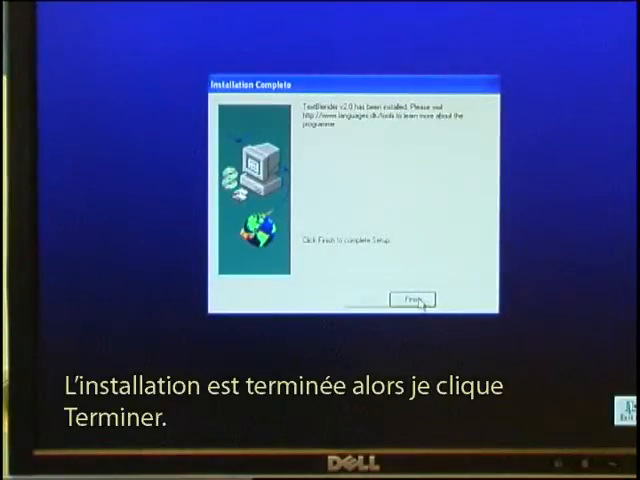
{"action": "left_click", "coordinate": [410, 299]}
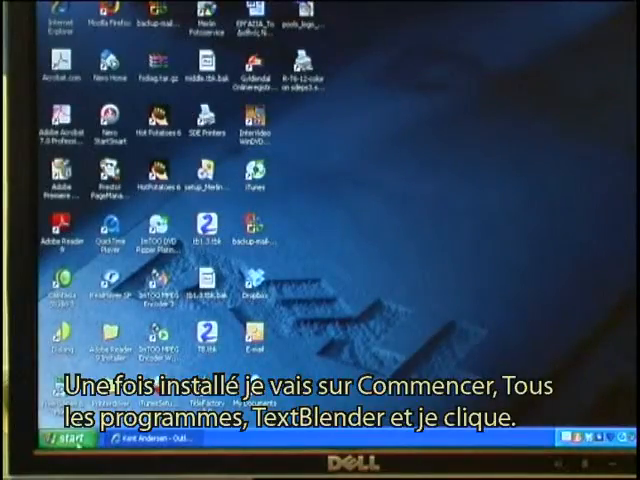
Launch TextBlender from All Programs in the Start menu.
{"action": "left_click", "coordinate": [55, 440]}
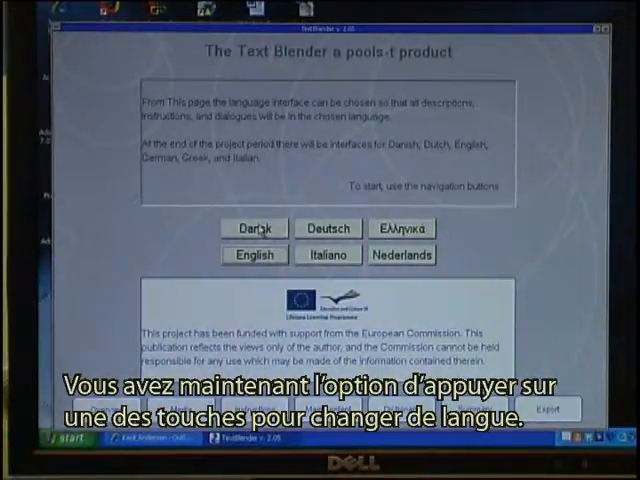
Switch the interface to Danish, then Greek, then Italian.
{"action": "left_click", "coordinate": [254, 228]}
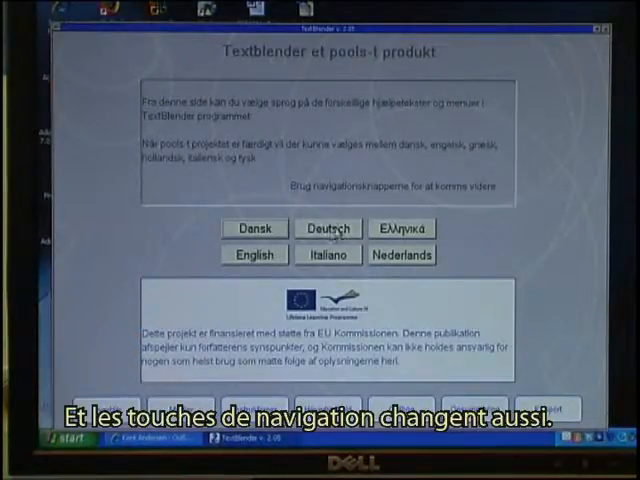
{"action": "left_click", "coordinate": [402, 229]}
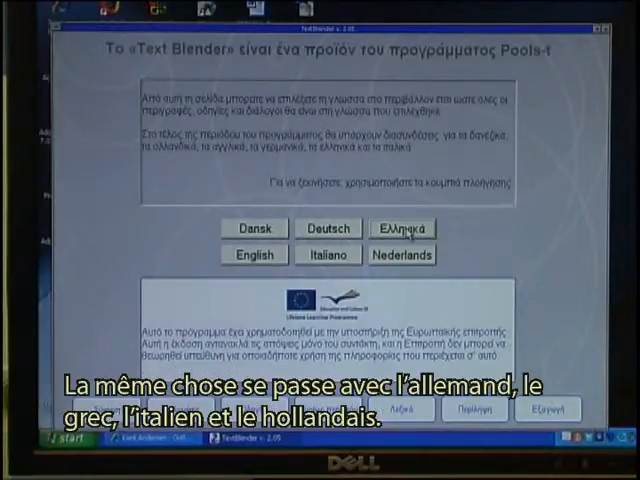
{"action": "left_click", "coordinate": [328, 255]}
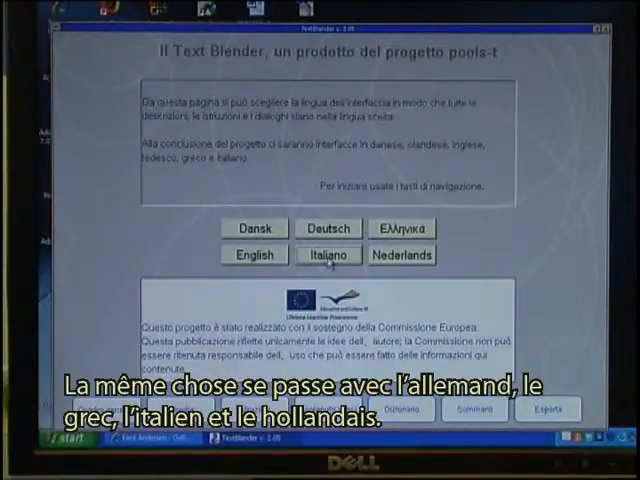